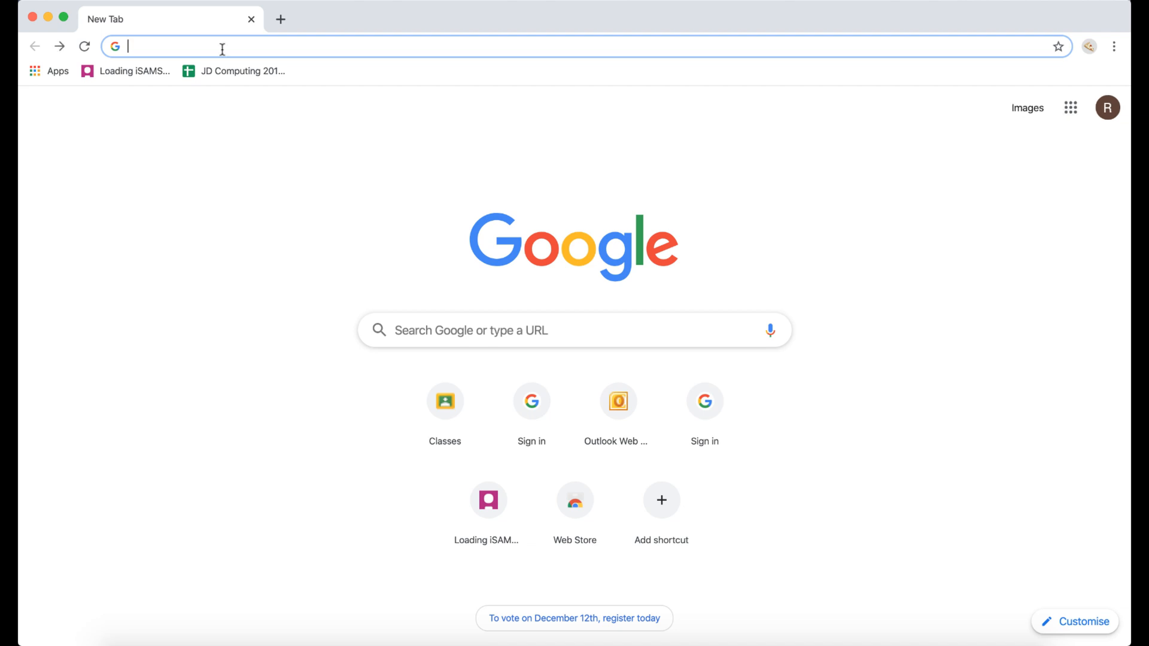
Step: Search the web for 'scratch' and open the official Scratch - Imagine, Program, Share result
{"action": "type", "text": "scratch"}
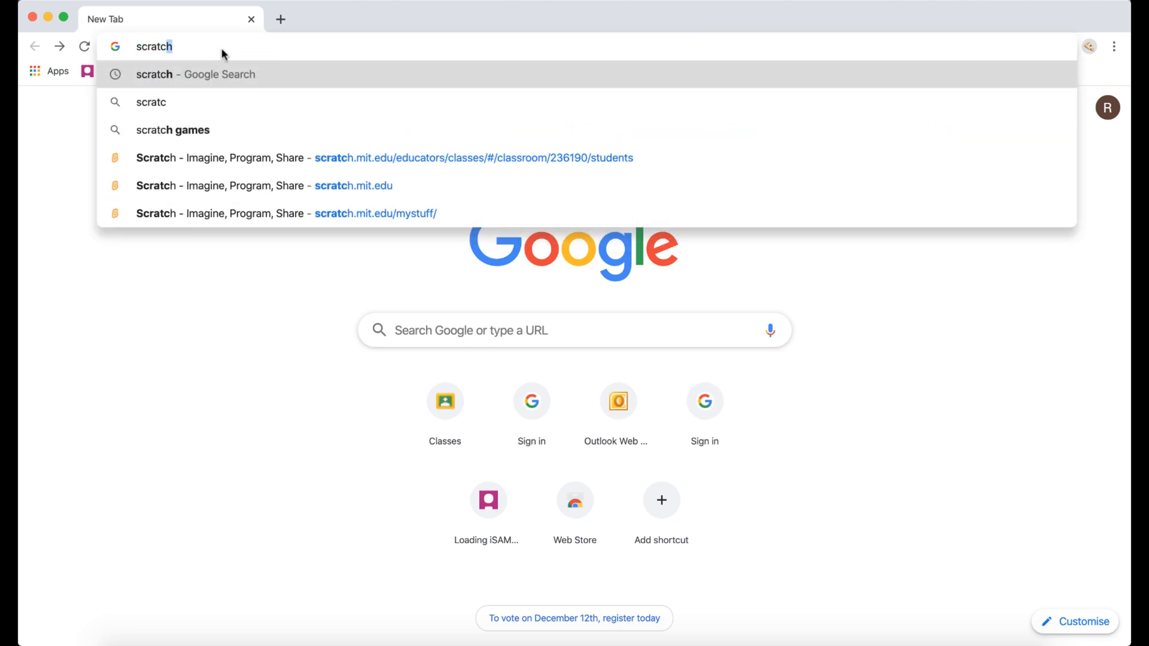
{"action": "key", "text": "Return"}
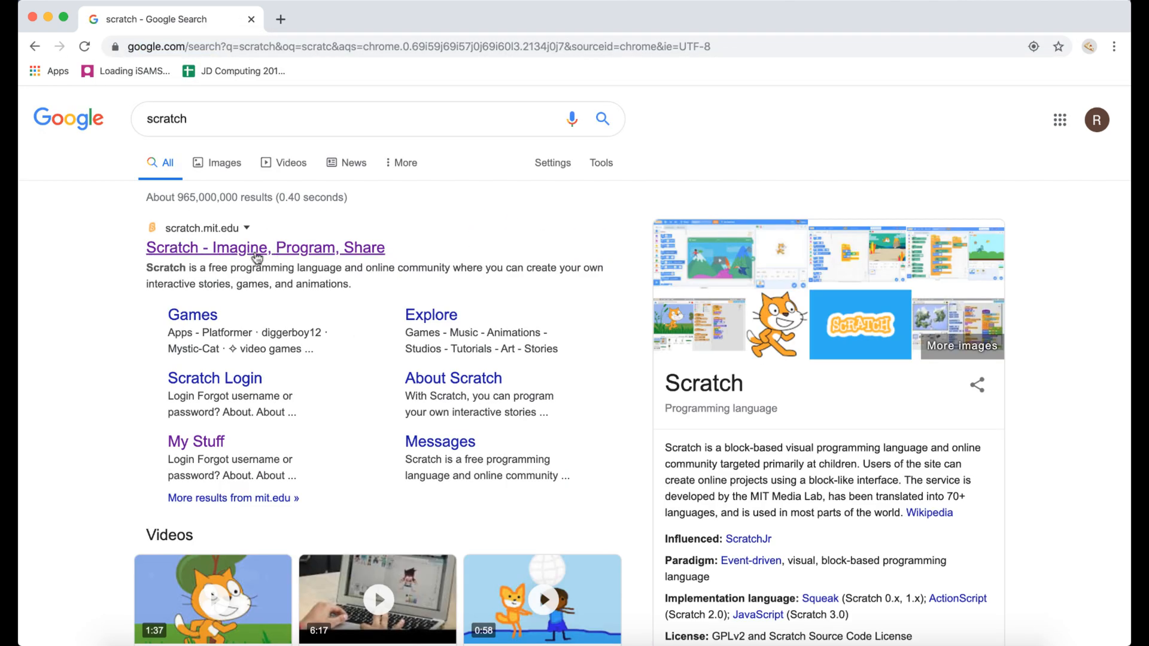
{"action": "left_click", "coordinate": [263, 248]}
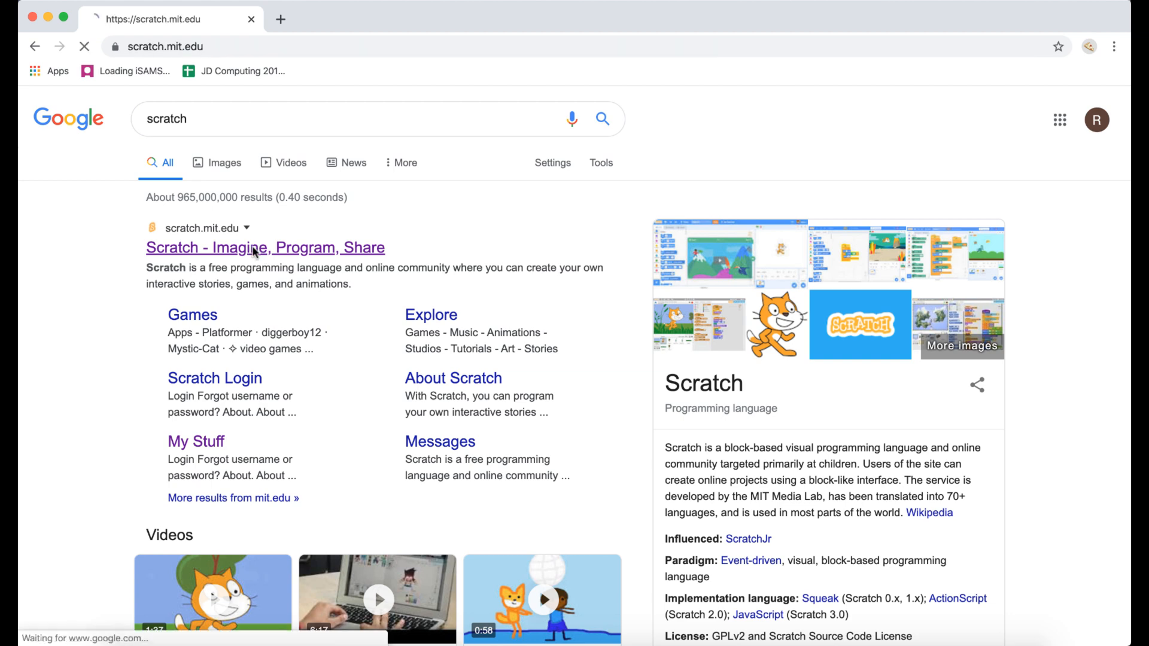
Step: Sign in to the Scratch account with username and password to reach the logged-in home page
{"action": "left_click", "coordinate": [264, 247]}
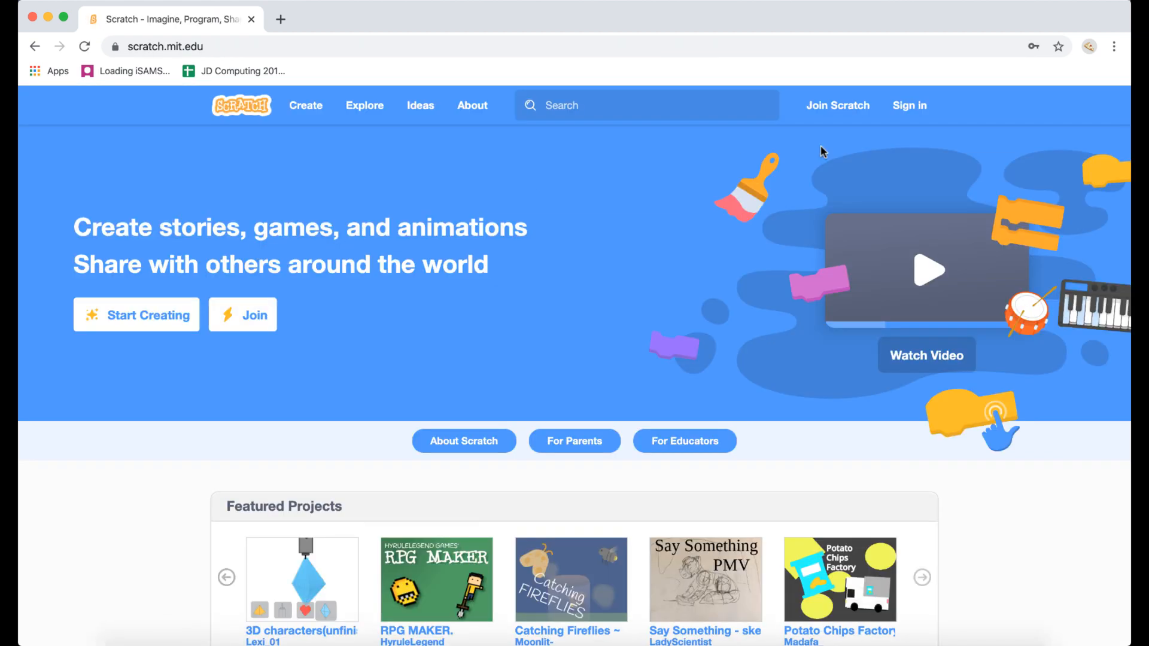
{"action": "left_click", "coordinate": [909, 106]}
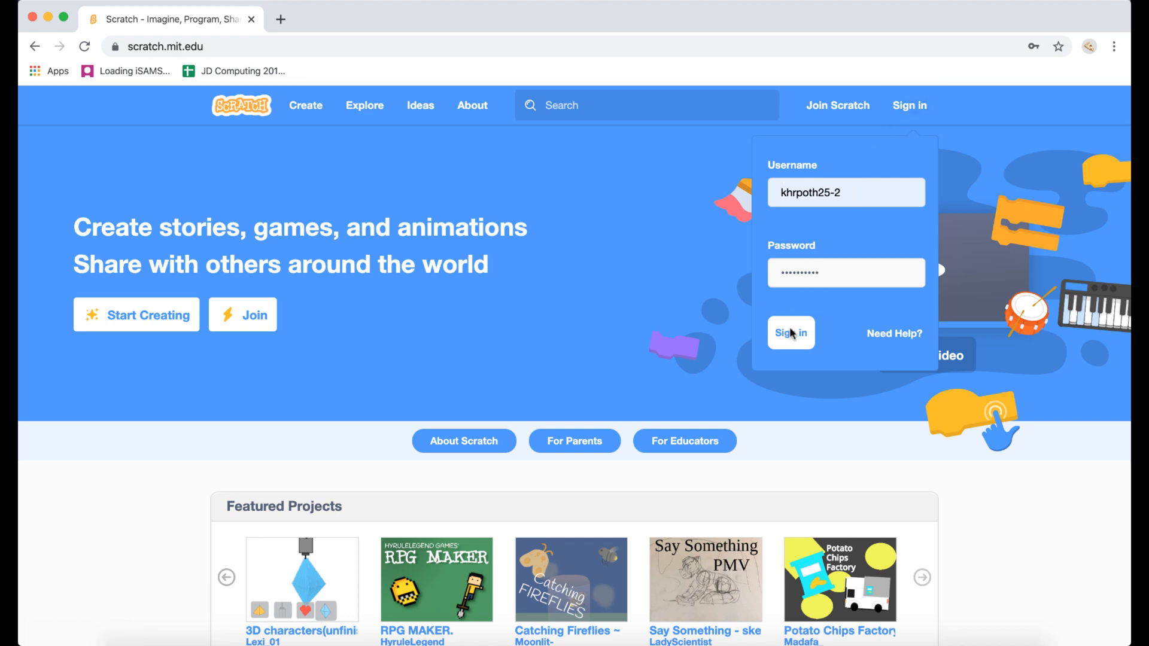
{"action": "left_click", "coordinate": [790, 334]}
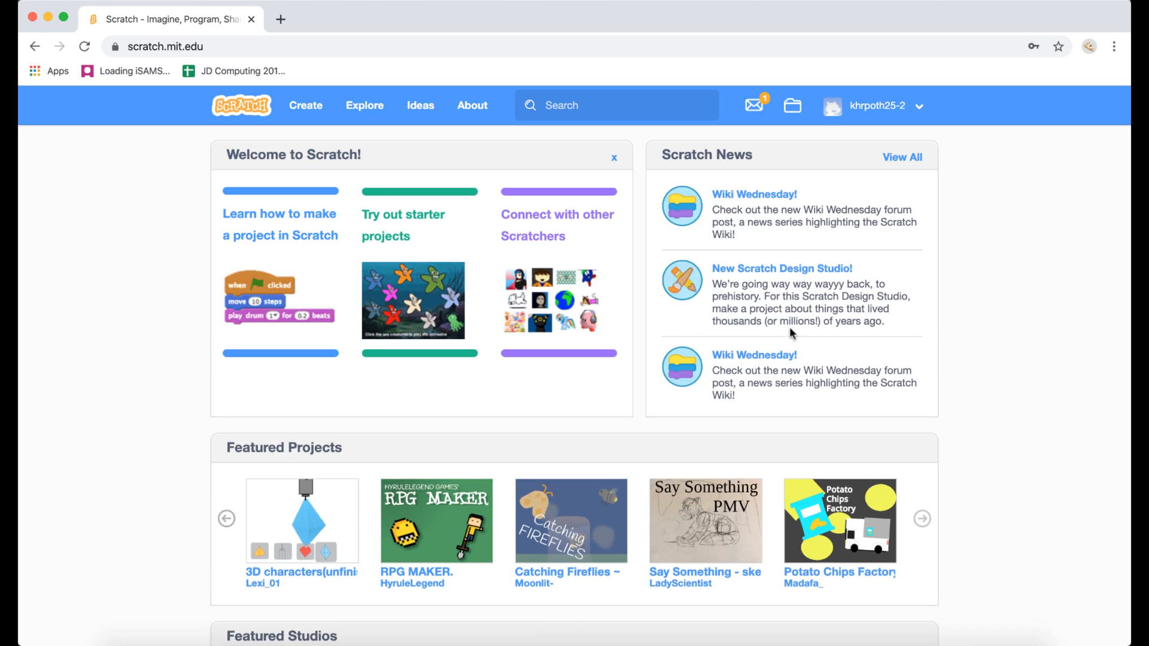
{"action": "mouse_move", "coordinate": [873, 105]}
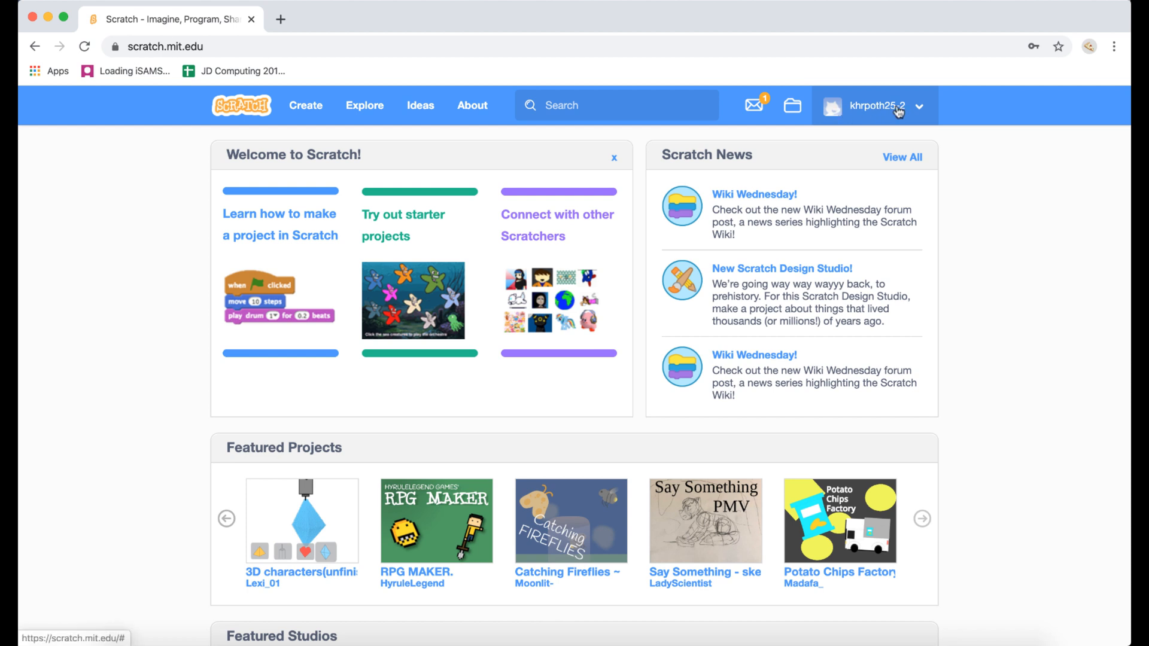
Step: Go to My Stuff from the account menu and start a + New Project
{"action": "left_click", "coordinate": [874, 105]}
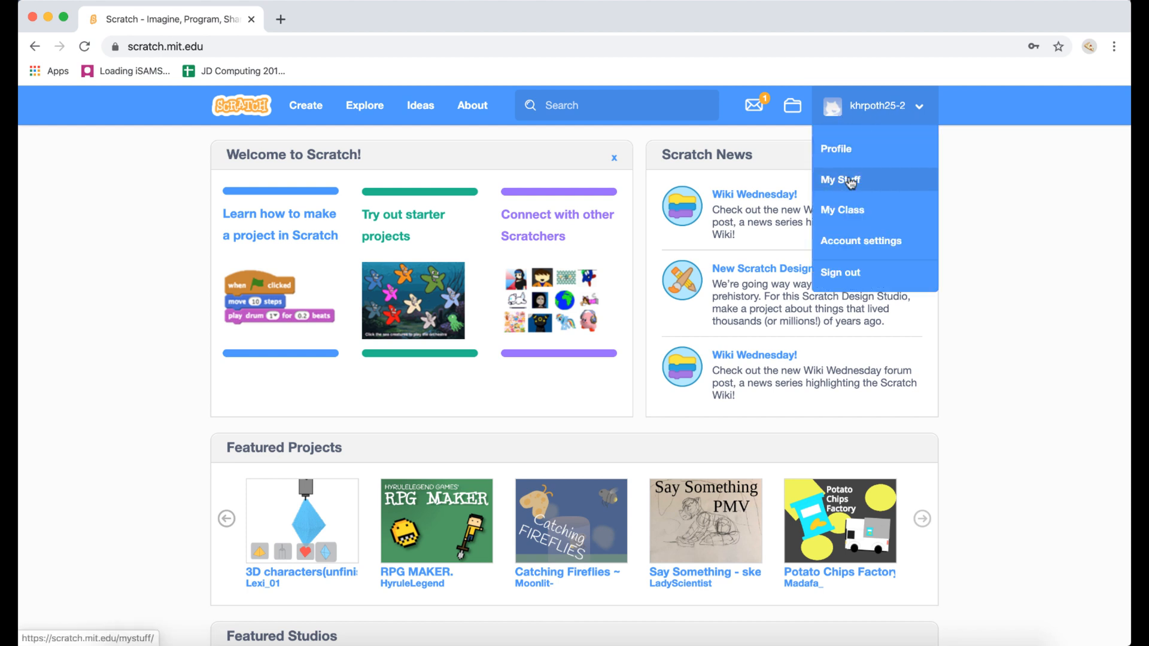
{"action": "left_click", "coordinate": [839, 179]}
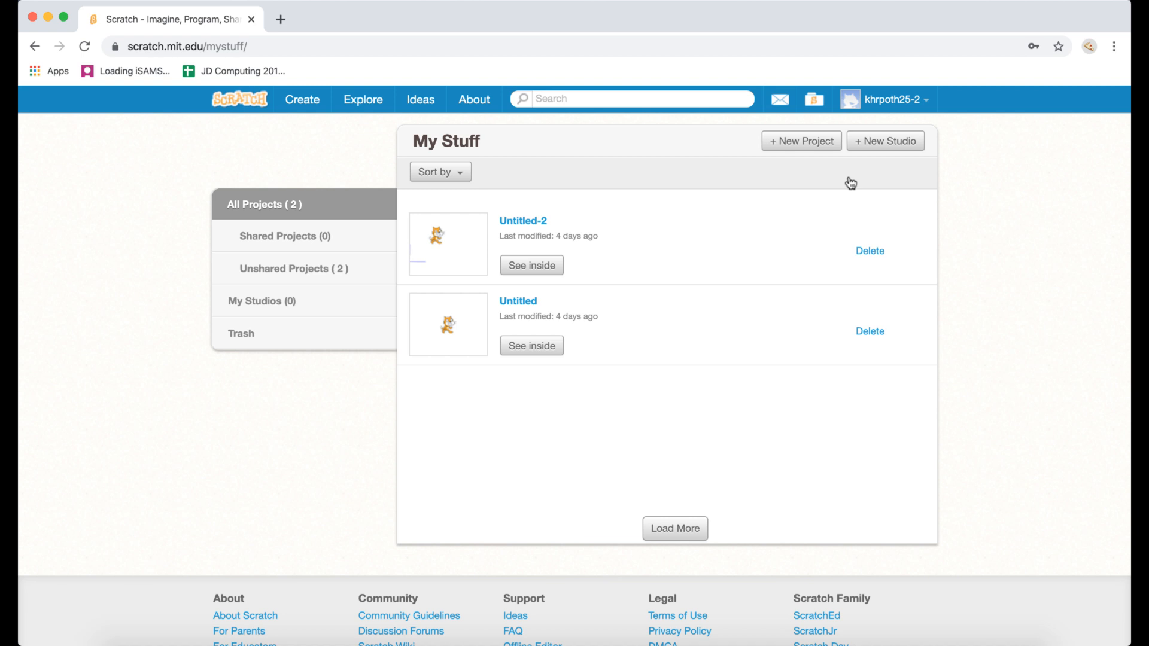
{"action": "left_click", "coordinate": [800, 141]}
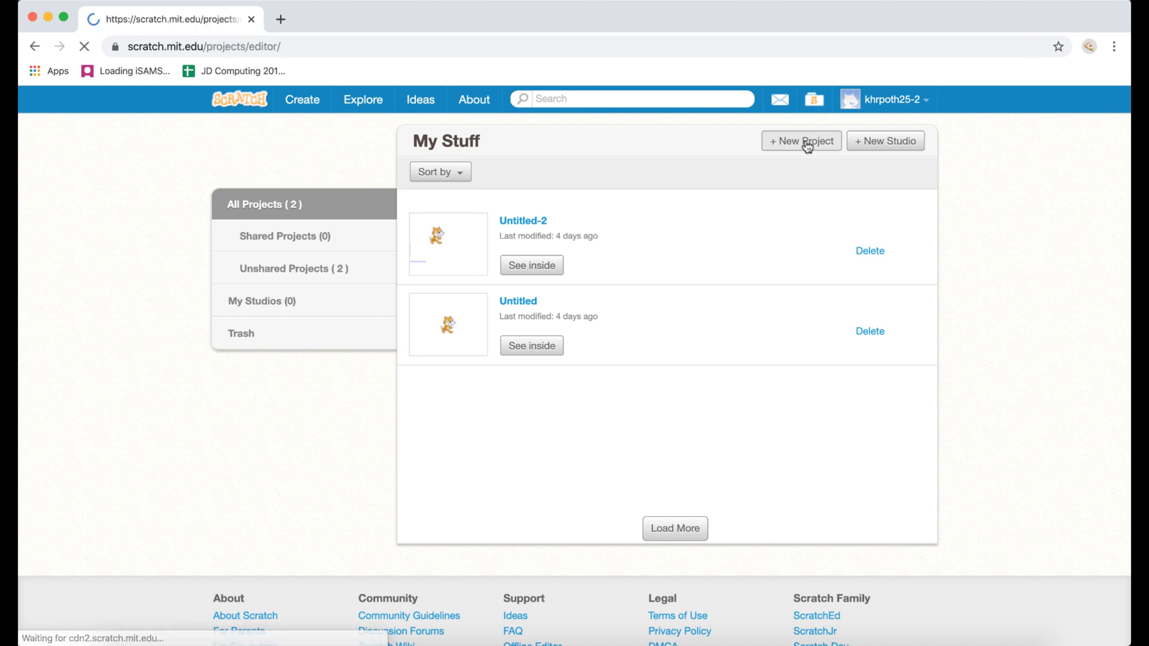
Step: Load the Untitled-3 editor, view the stage full screen briefly, then return to the editor
{"action": "left_click", "coordinate": [800, 141]}
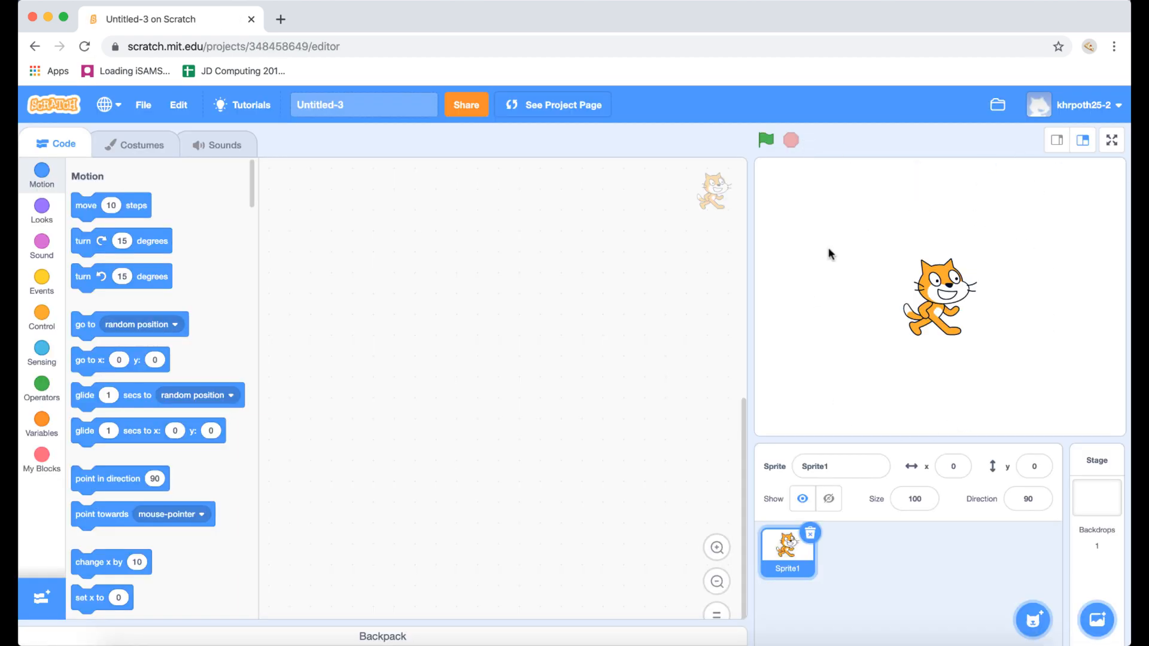
{"action": "mouse_move", "coordinate": [970, 375]}
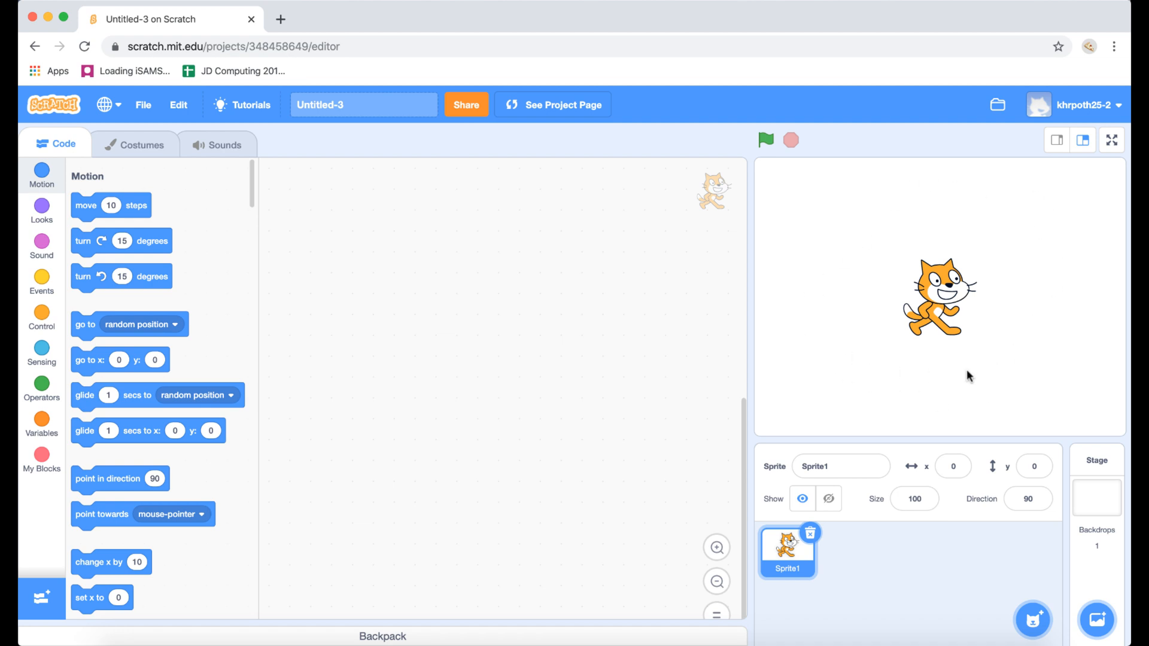
{"action": "mouse_move", "coordinate": [1111, 140]}
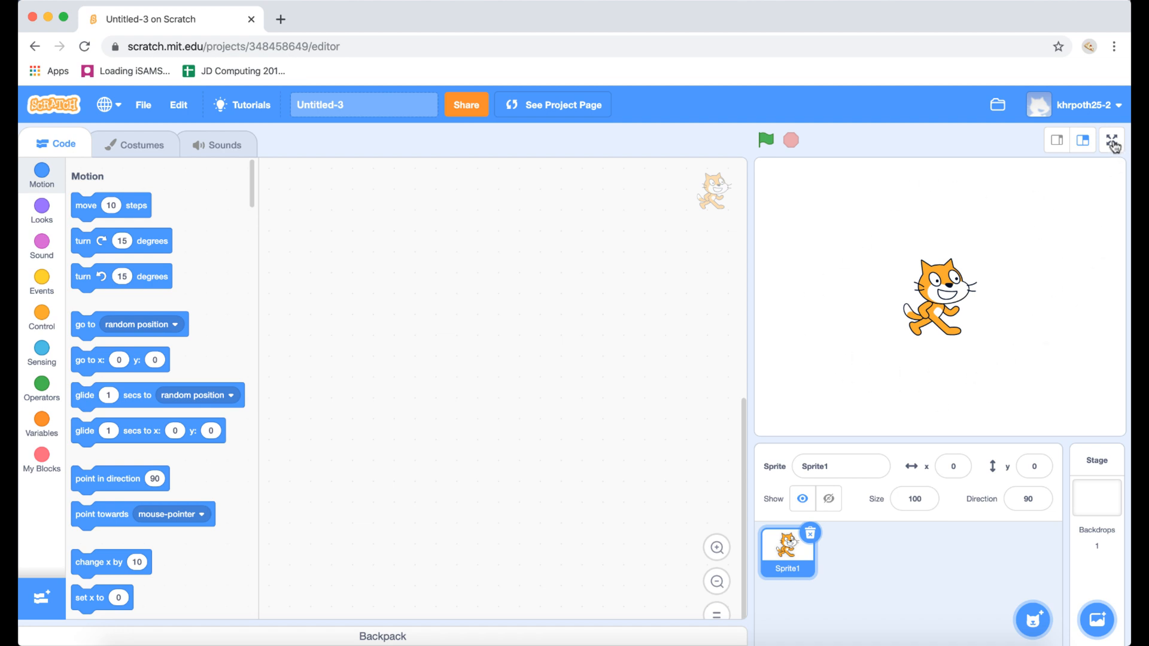
{"action": "left_click", "coordinate": [1111, 140]}
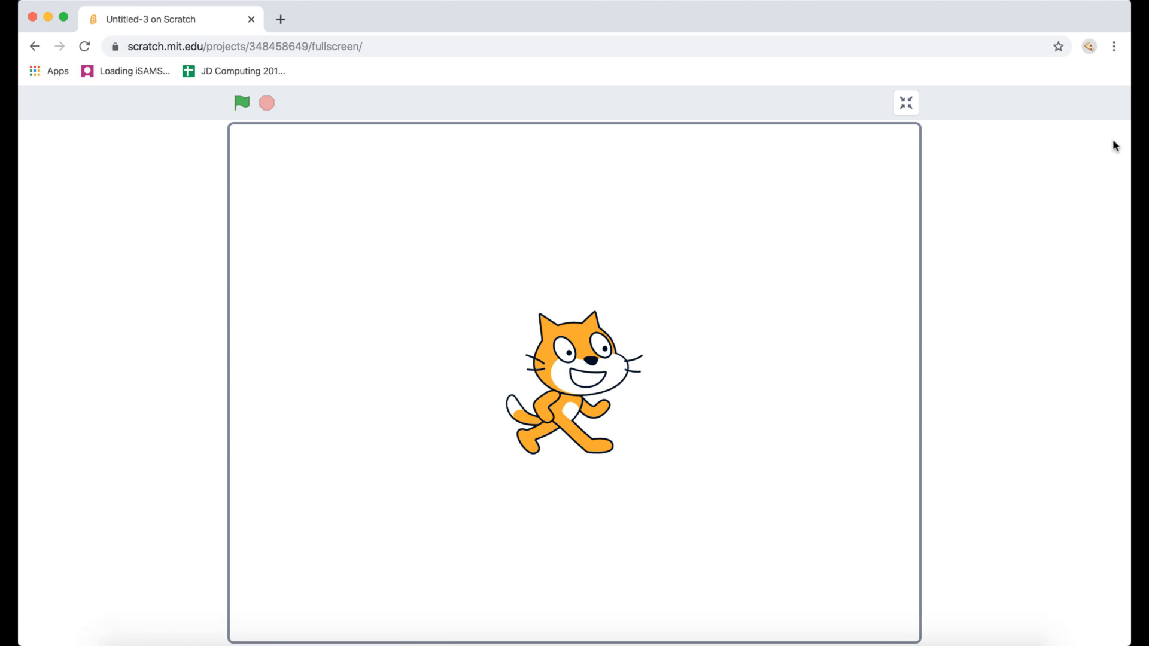
{"action": "left_click", "coordinate": [905, 103]}
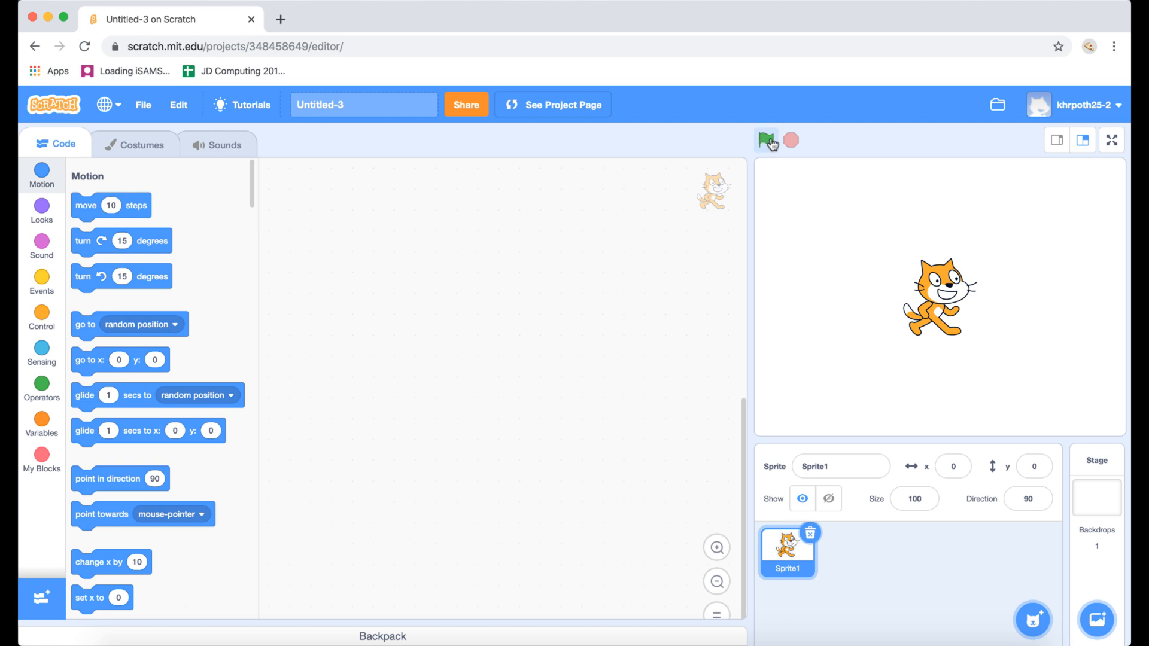
{"action": "mouse_move", "coordinate": [765, 141]}
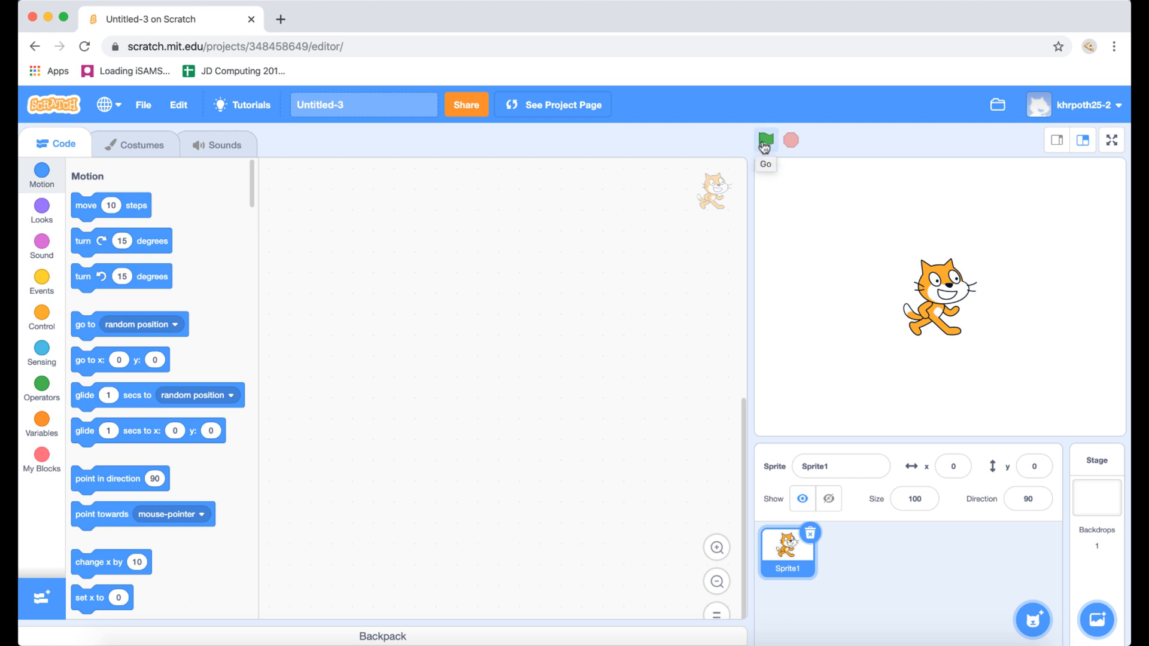
{"action": "mouse_move", "coordinate": [783, 146]}
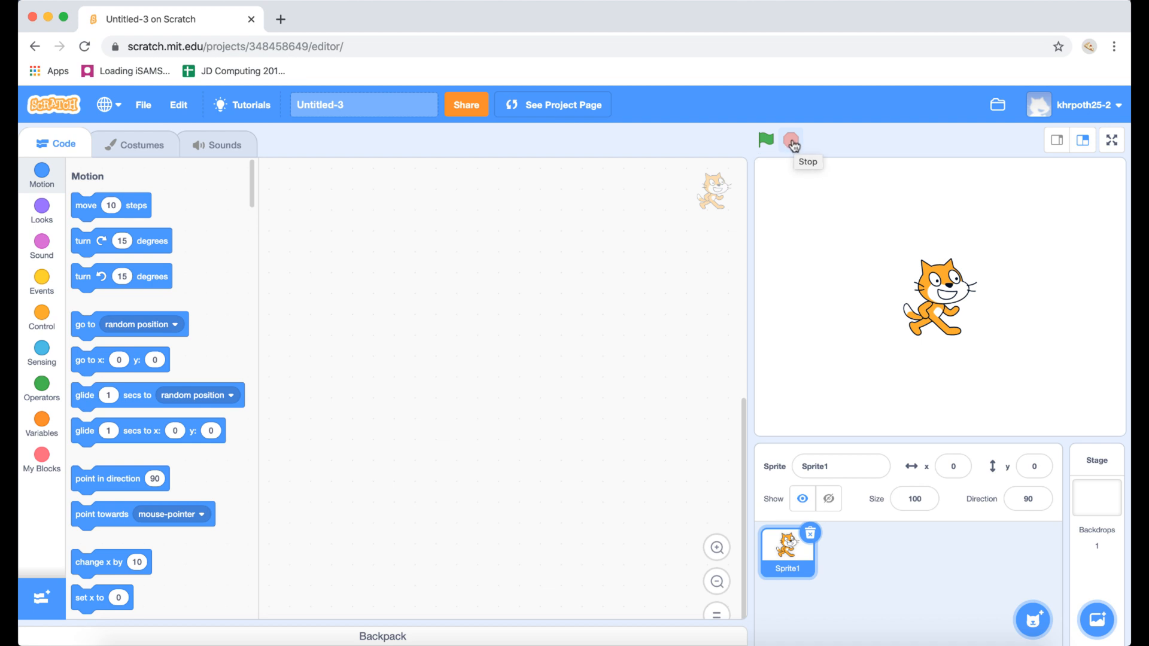
Step: Retitle the project from Untitled-3 to Drawing Shapes and delete the default Sprite1 cat
{"action": "left_click", "coordinate": [364, 104]}
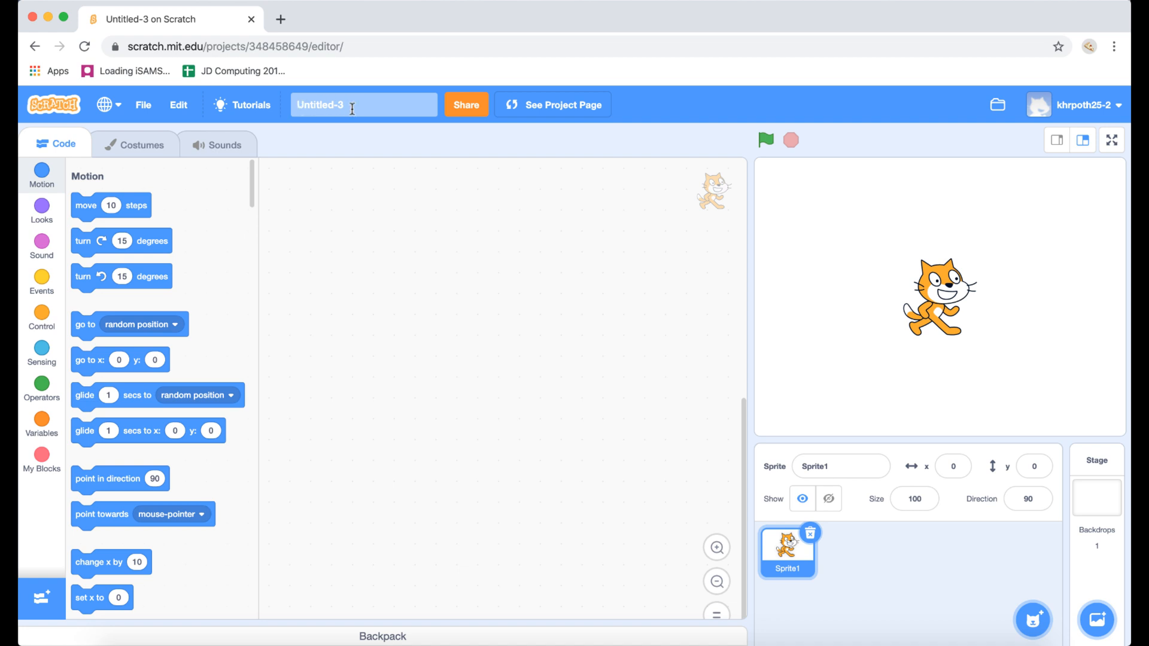
{"action": "type", "text": "Untitle"}
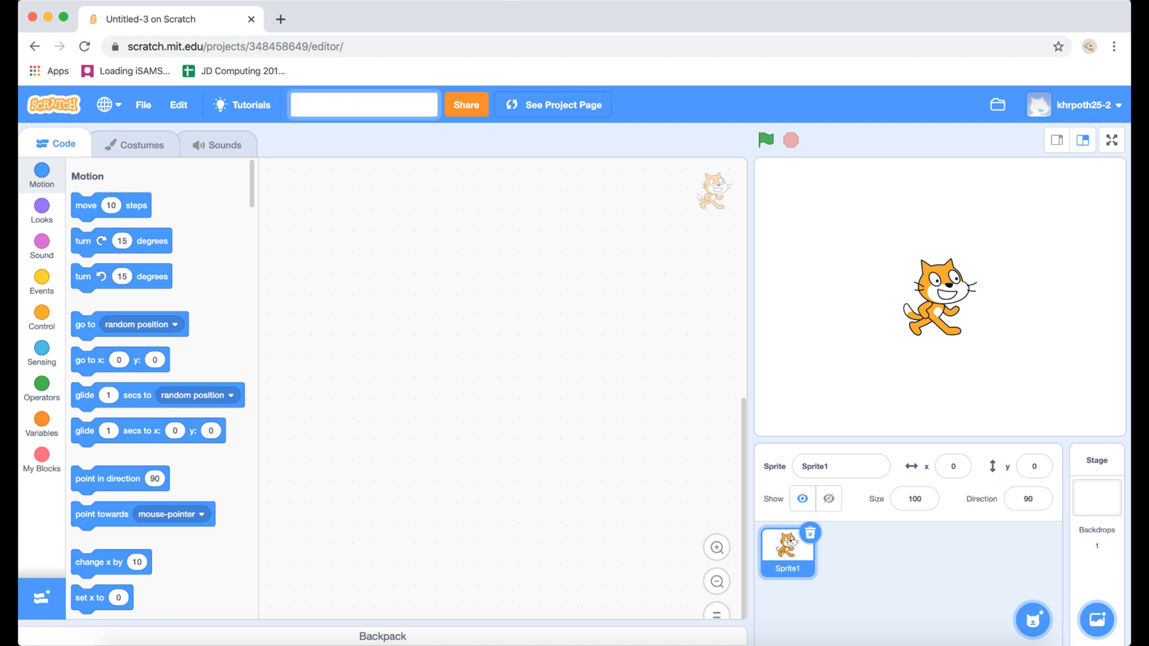
{"action": "type", "text": "Drawing Shapes"}
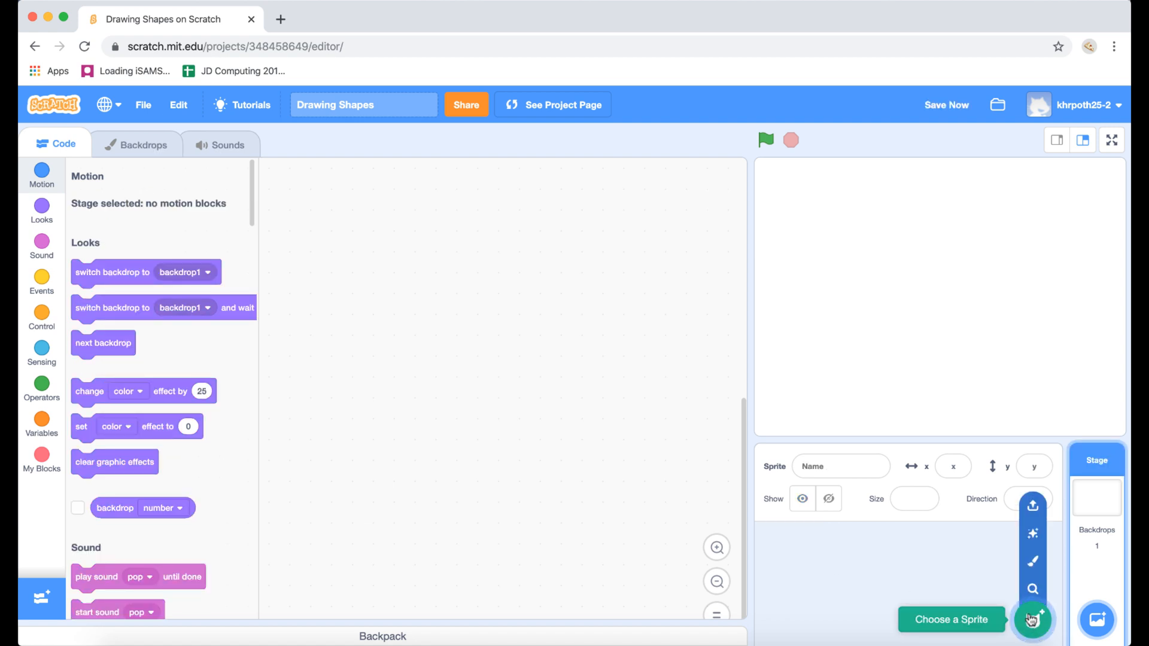
Step: Add the Pencil sprite from the sprite library by searching 'pen'
{"action": "left_click", "coordinate": [1032, 621]}
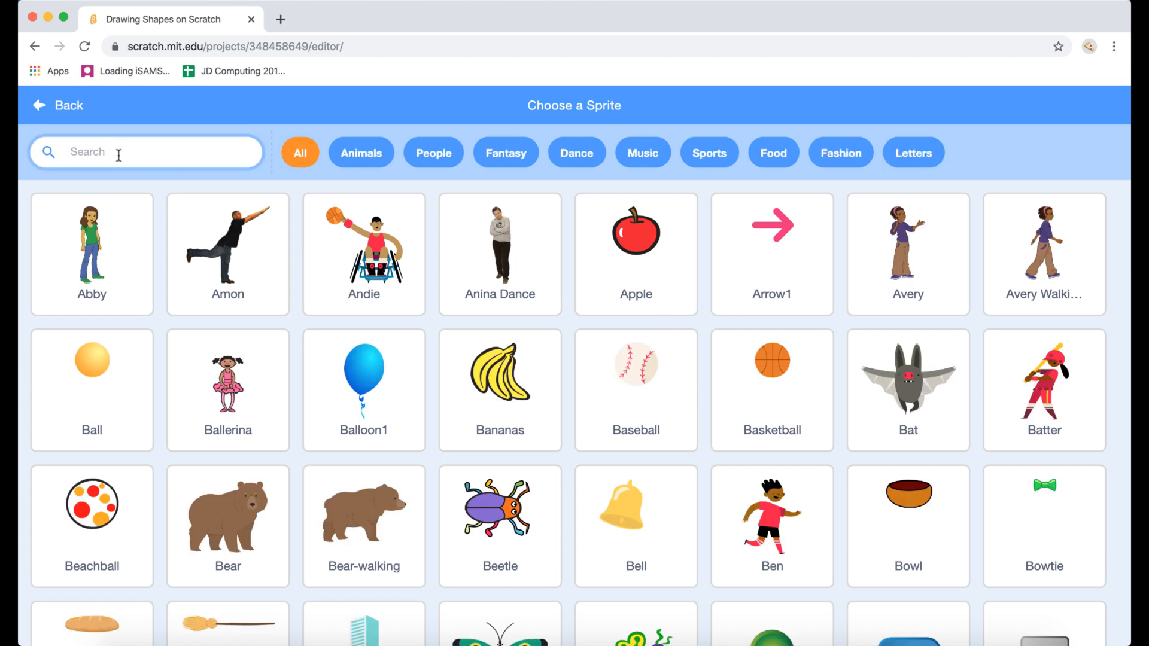
{"action": "type", "text": "pen"}
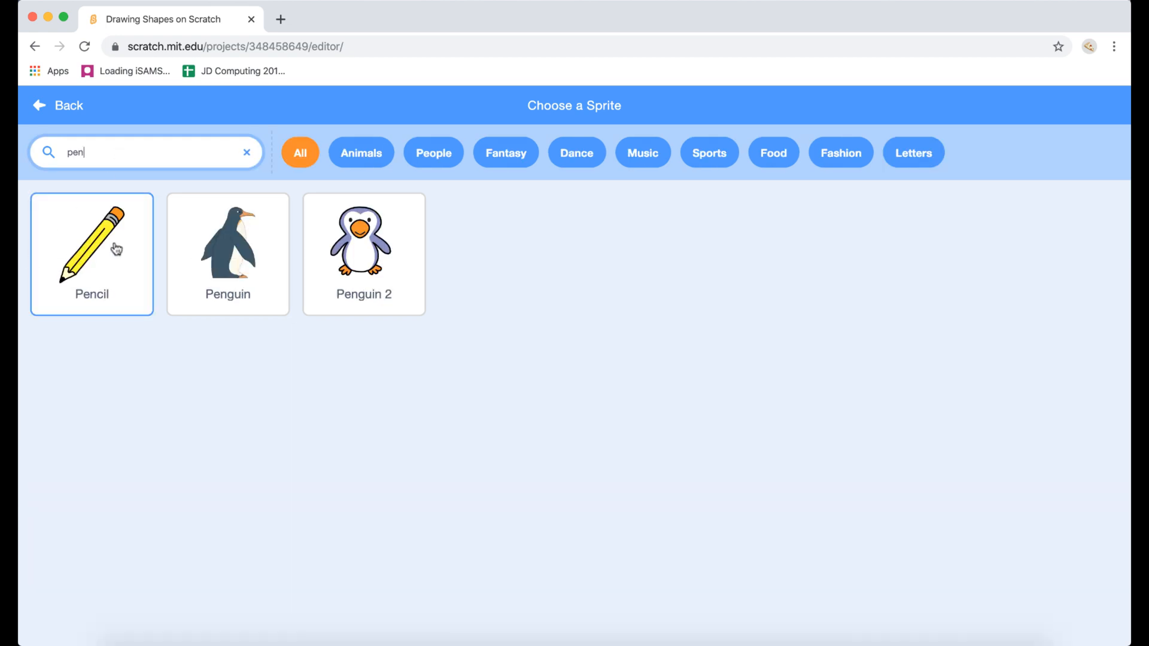
{"action": "left_click", "coordinate": [90, 254]}
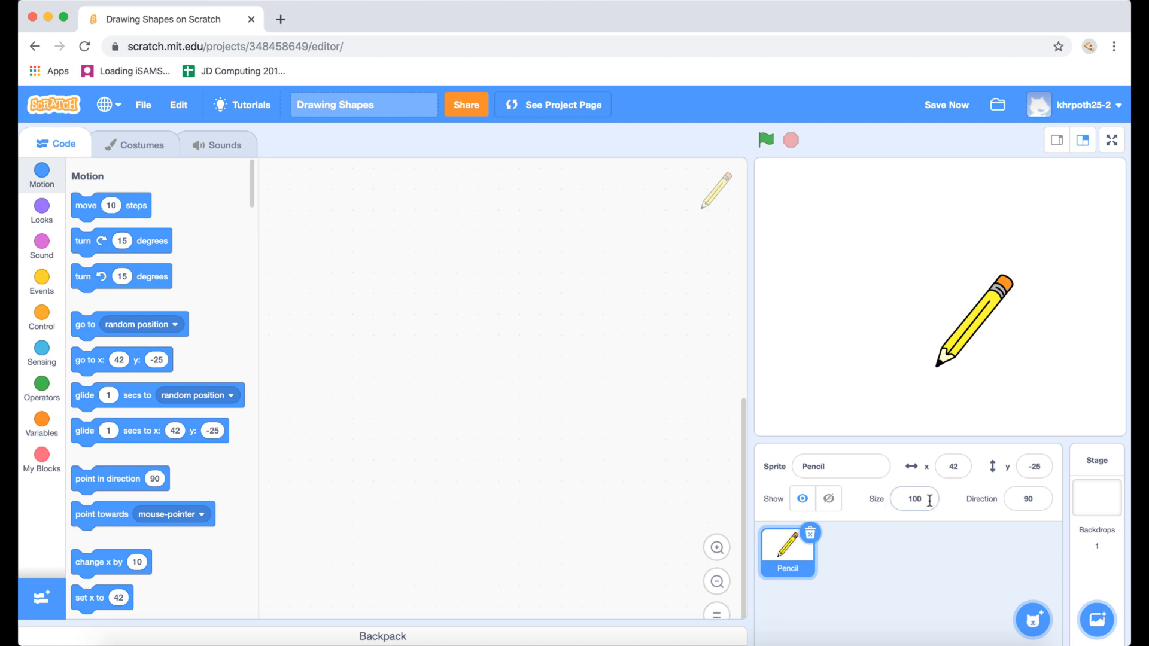
Step: Set the Pencil sprite's Size to 25 and position it at x 0, y 0
{"action": "left_click", "coordinate": [913, 498]}
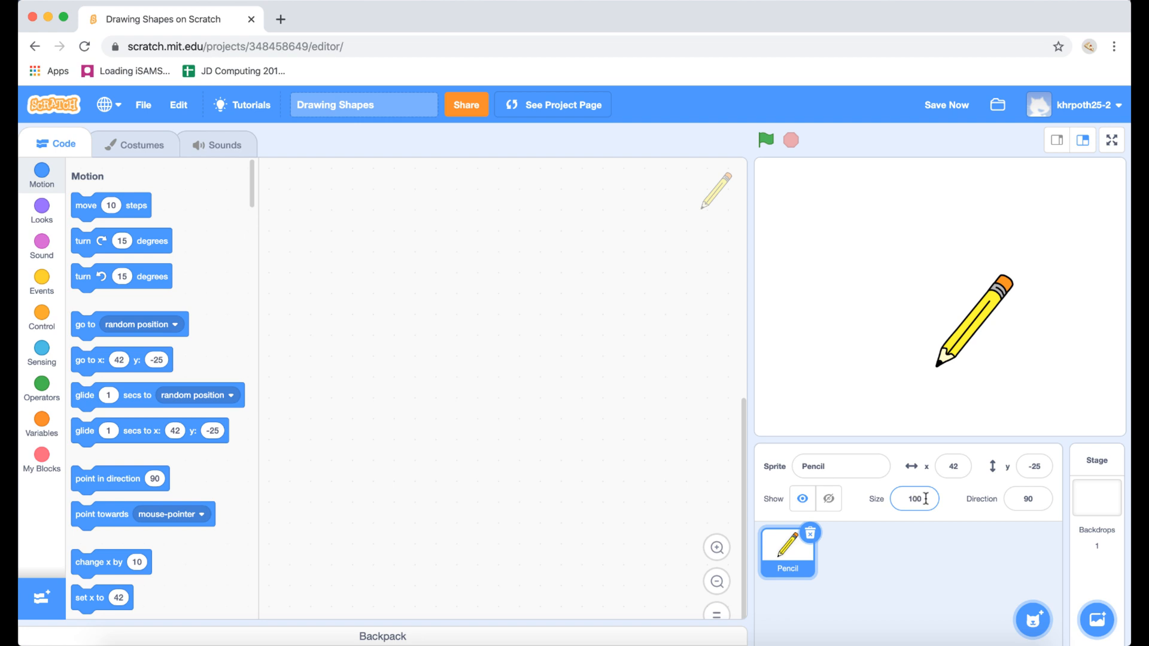
{"action": "left_click", "coordinate": [913, 499]}
{"action": "type", "text": "25"}
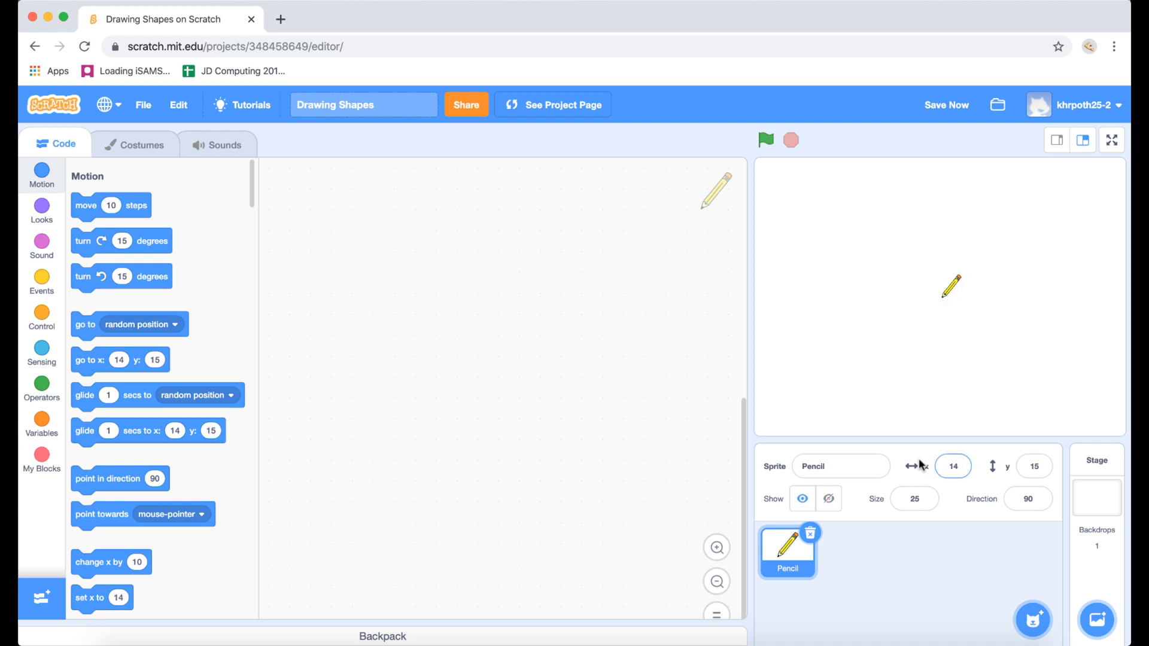
{"action": "left_click", "coordinate": [953, 465]}
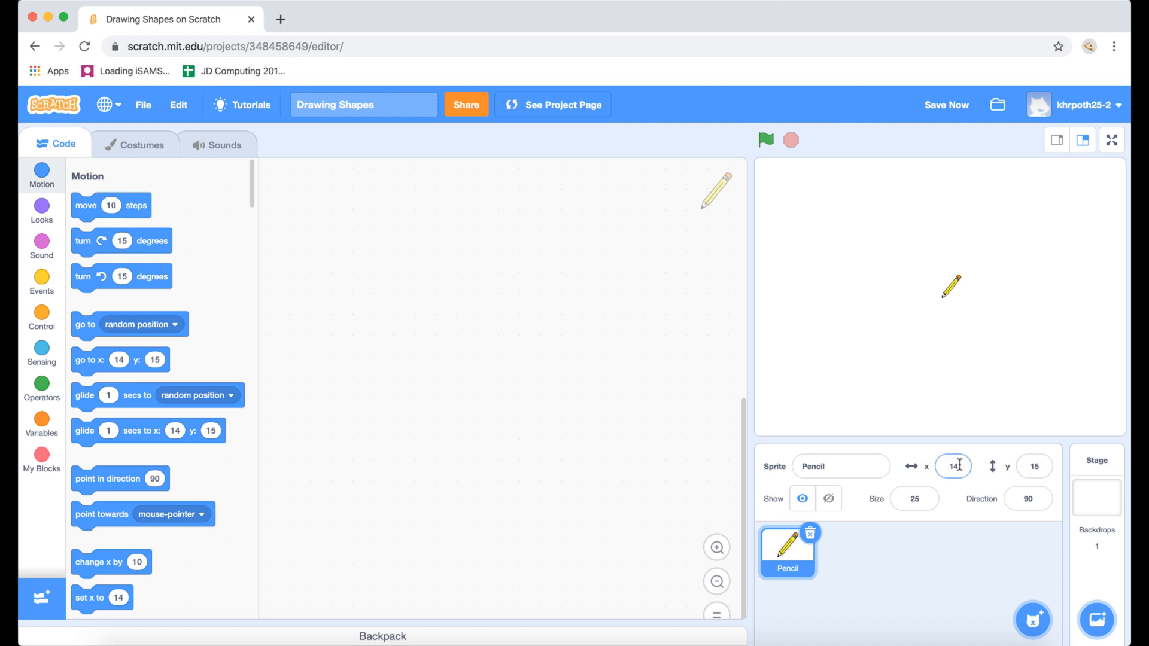
{"action": "type", "text": "0"}
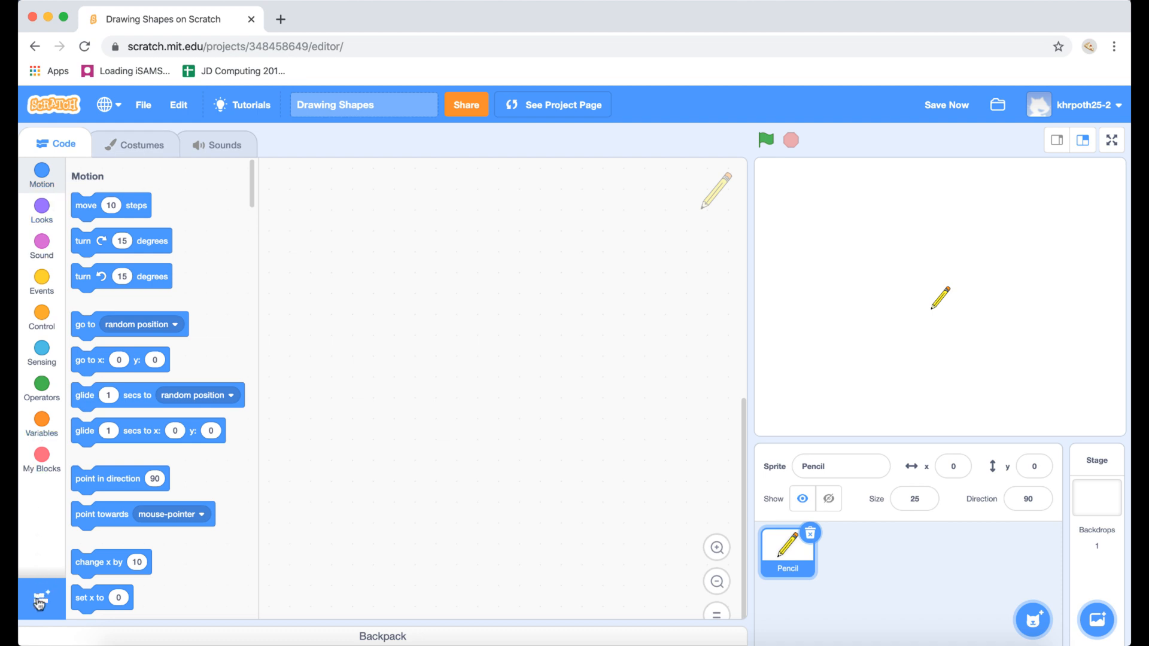
{"action": "mouse_move", "coordinate": [40, 600]}
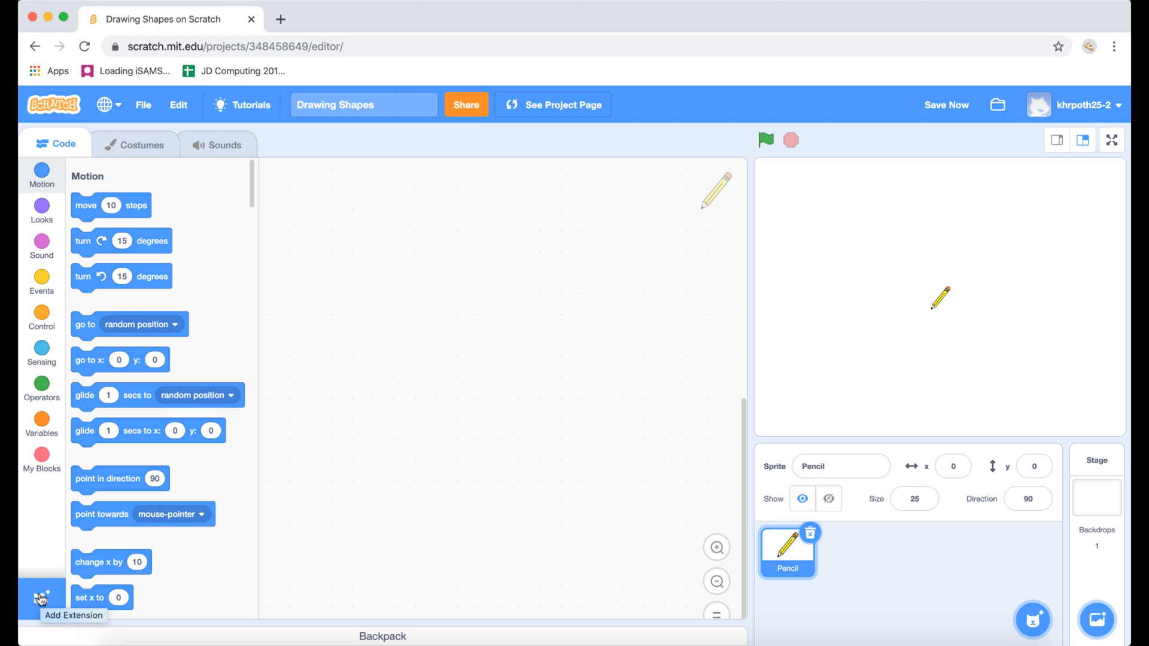
Step: Add the Pen extension from the extension library so pen down and pen up blocks appear
{"action": "left_click", "coordinate": [41, 601]}
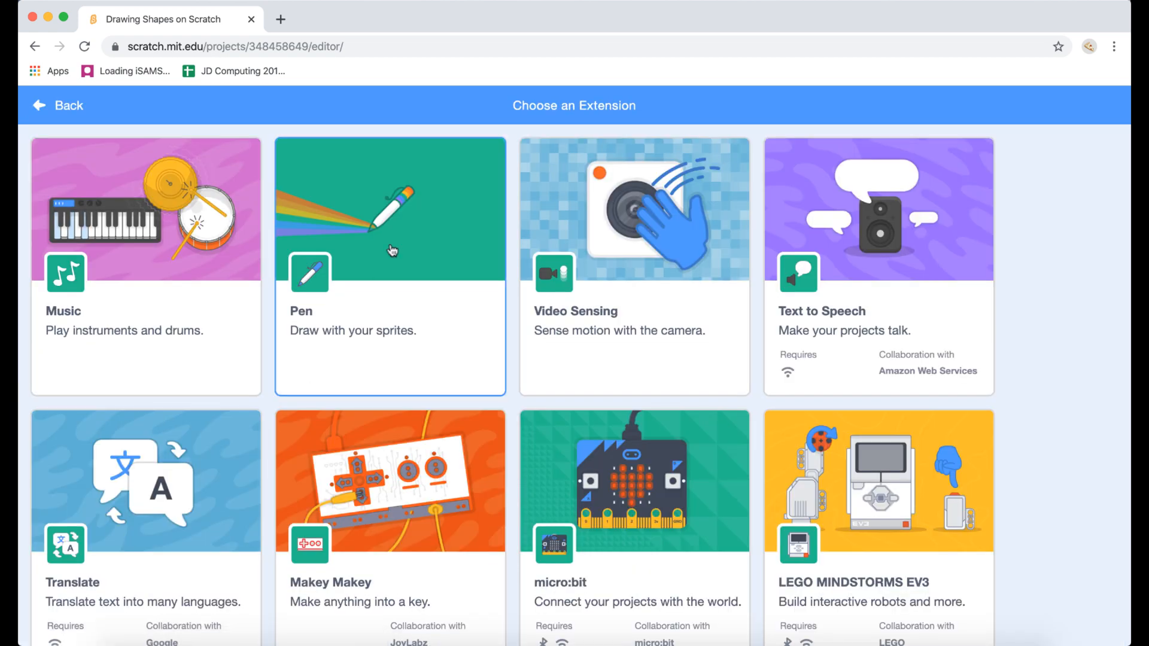
{"action": "mouse_move", "coordinate": [413, 262]}
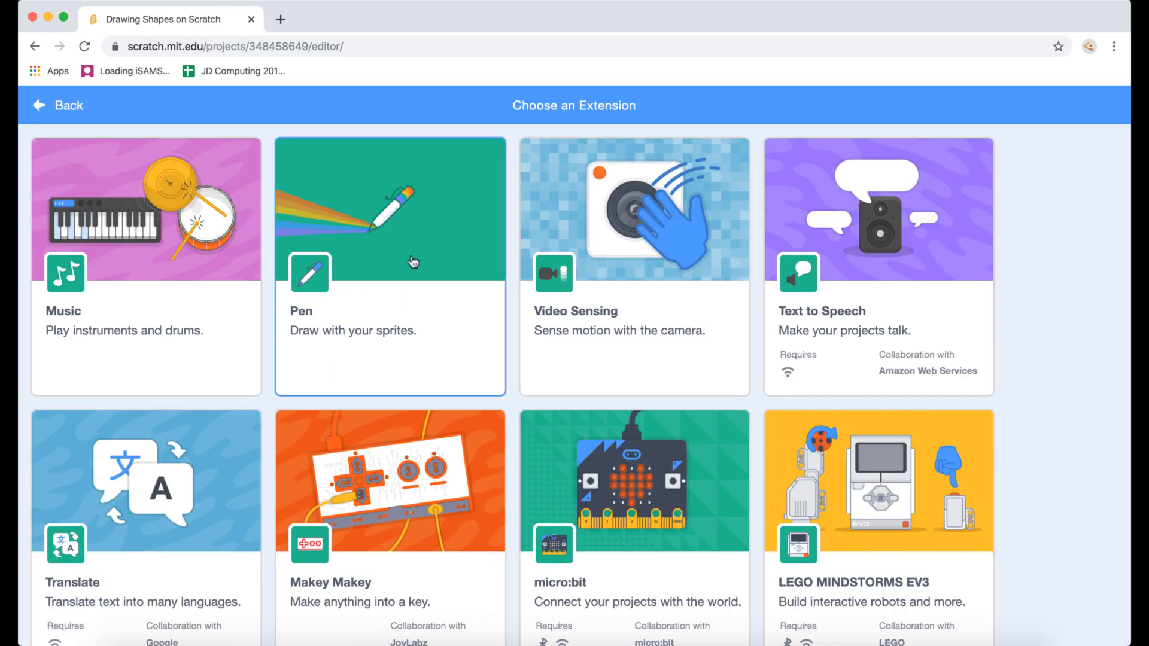
{"action": "left_click", "coordinate": [389, 209]}
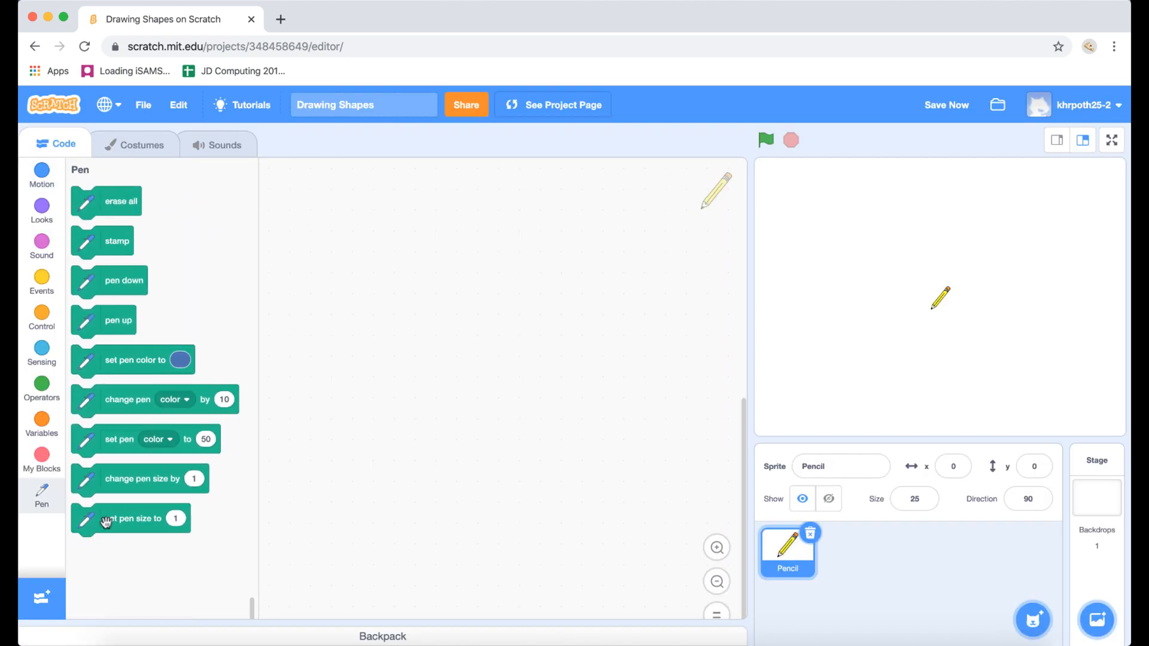
{"action": "mouse_move", "coordinate": [216, 537]}
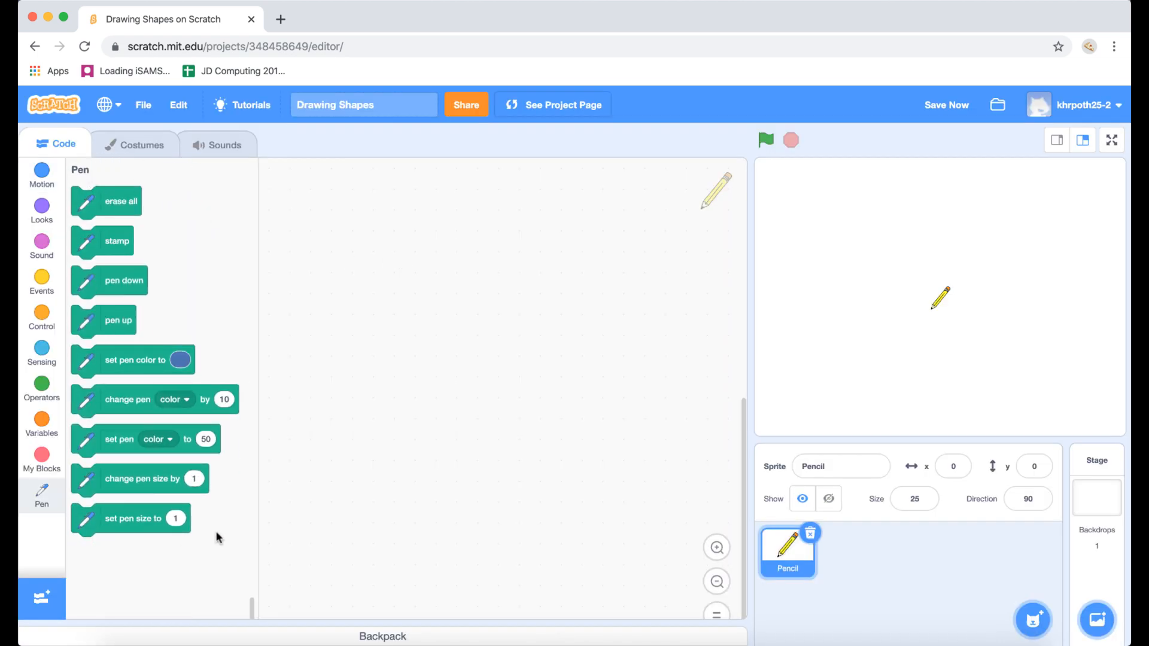
{"action": "mouse_move", "coordinate": [257, 324]}
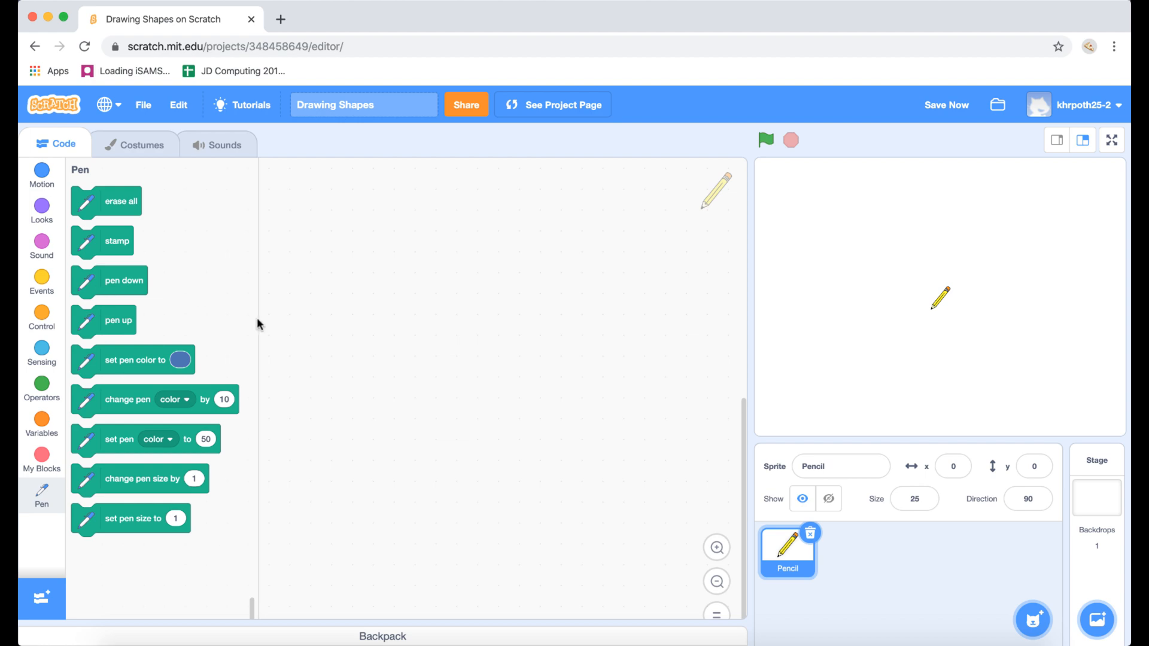